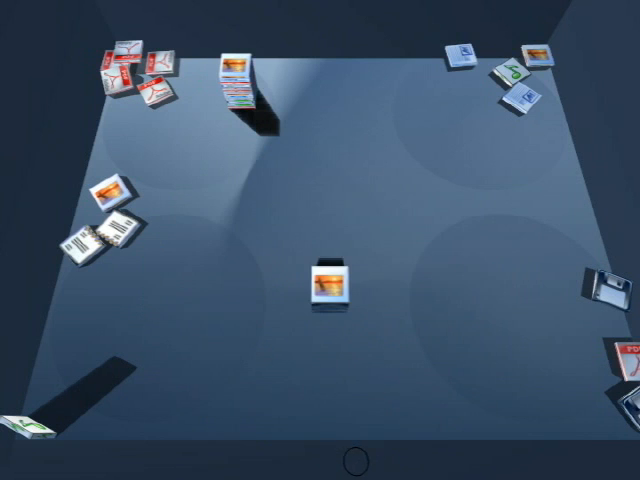
# Step: Select the mid-desktop pile to reveal its Leaf Through, Grid, Fan Out and Move widgets
pyautogui.click(328, 290)
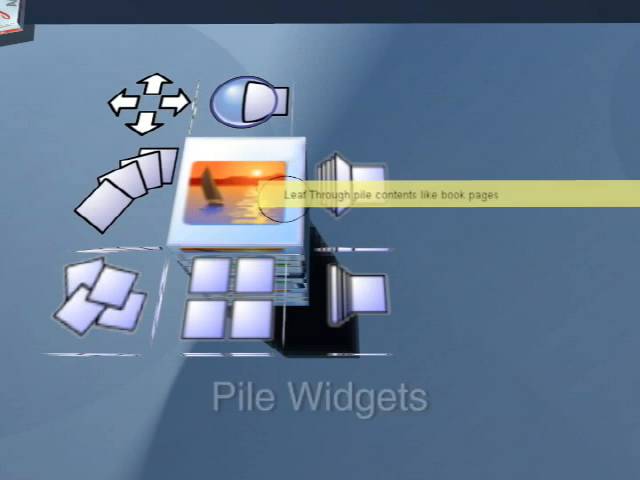
pyautogui.moveTo(350, 196)
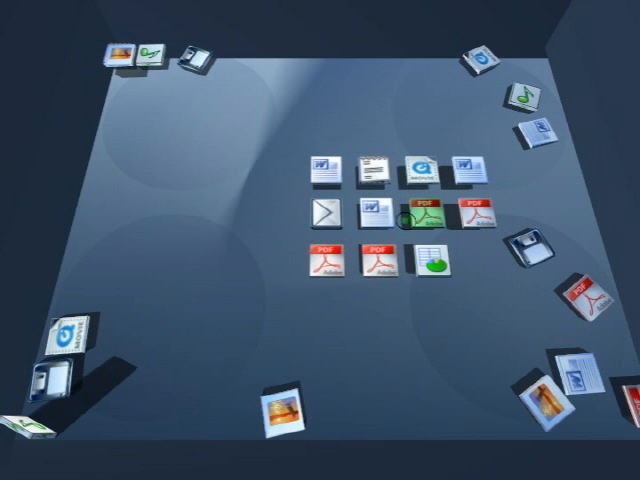
# Step: Lay the pile's documents out in grid rows at the centre of the desk
pyautogui.rightClick(320, 284)
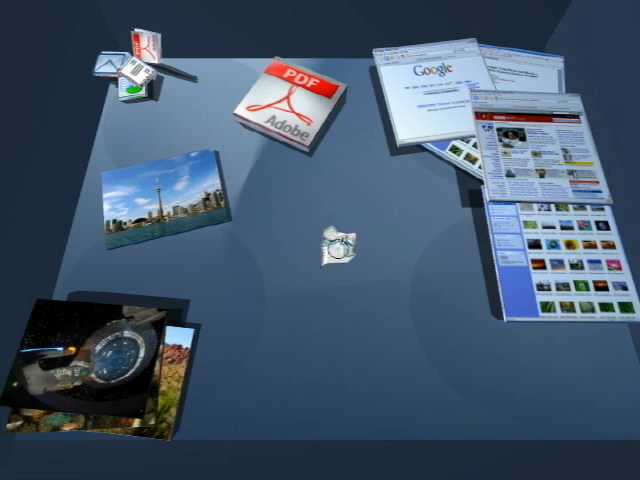
# Step: Show the PDF's radial menu: Resize, Duplicate, Move, Crumple, Crease, Rotate, Delete
pyautogui.rightClick(290, 100)
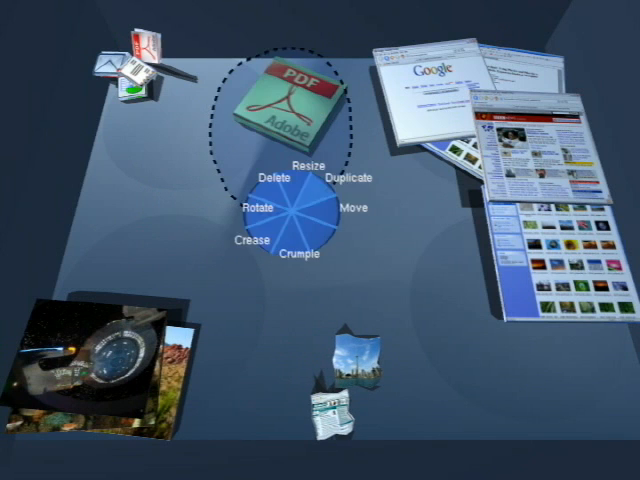